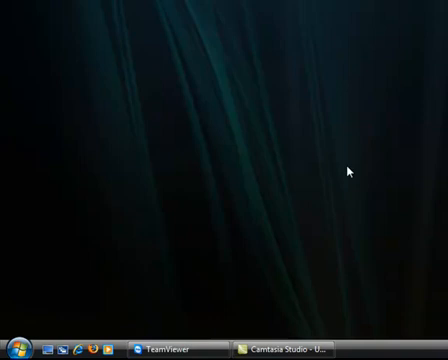
mouse_move(330, 116)
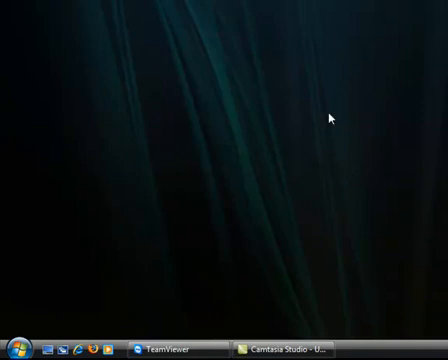
mouse_move(143, 258)
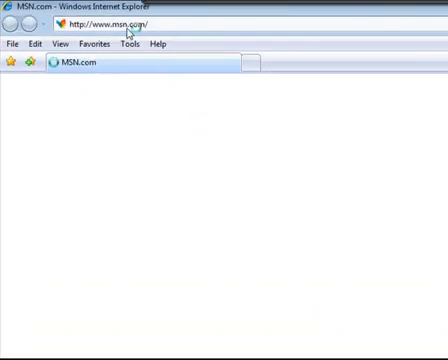
Go to r4p3.net, open its forums and enter the Tutorials board.
type("r4p3")
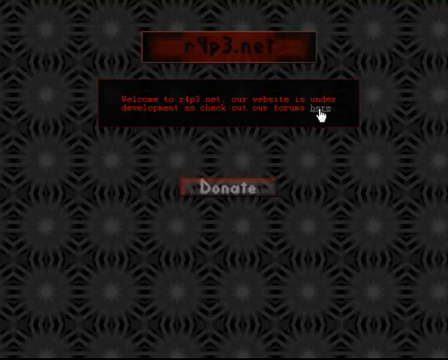
mouse_move(235, 185)
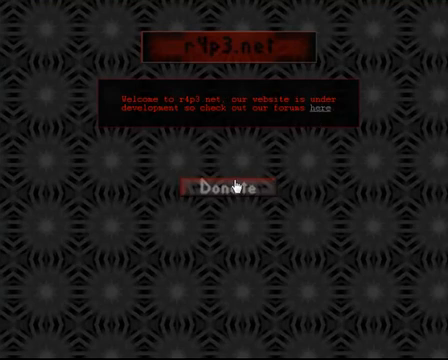
mouse_move(322, 115)
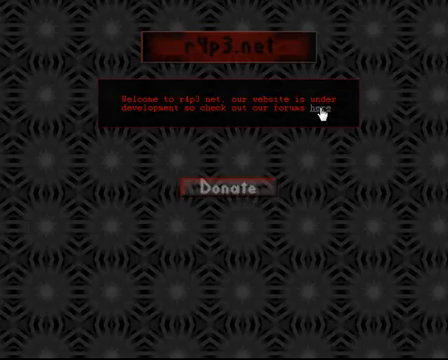
left_click(320, 109)
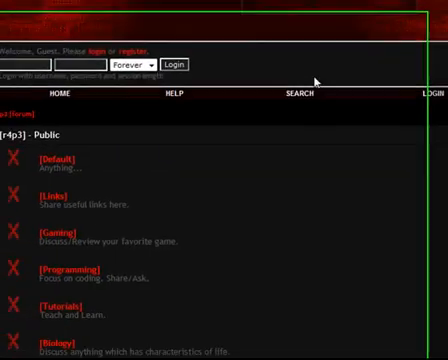
scroll("down", 3)
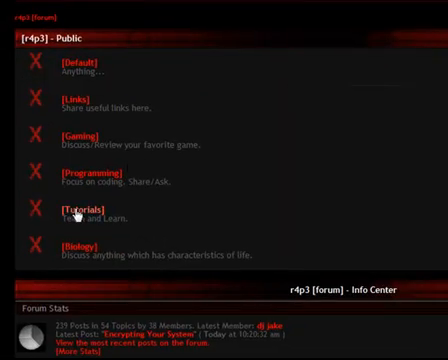
scroll("down", 3)
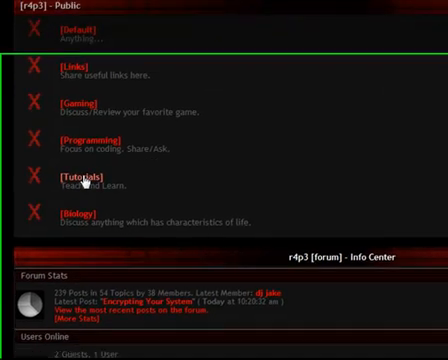
left_click(74, 178)
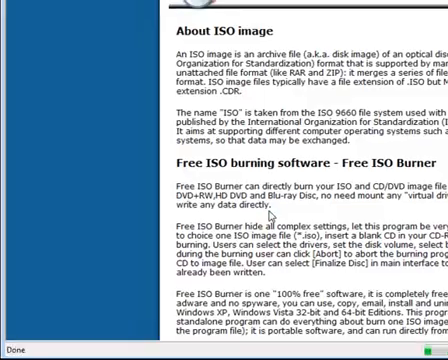
Scroll through the About ISO image section of the Free ISO Burner page.
scroll("down", 3)
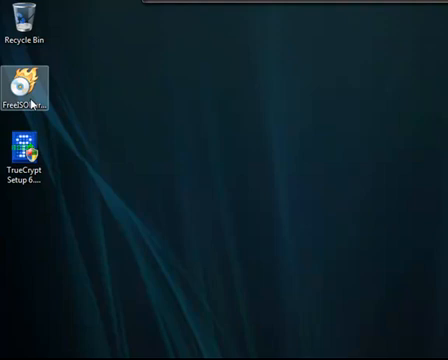
Select the TrueCrypt Setup desktop icon and bring up its run options.
left_click(25, 155)
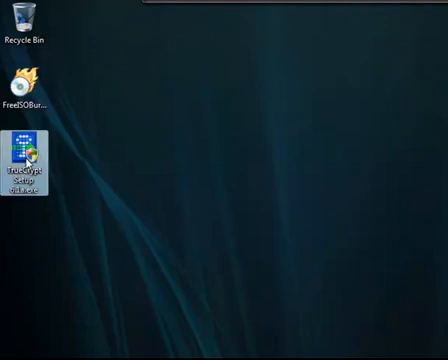
right_click(21, 83)
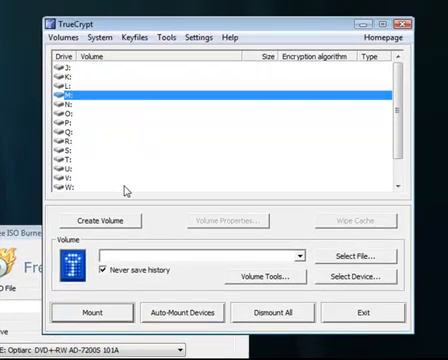
Launch the Volume Creation Wizard with Create Volume in TrueCrypt's main window.
left_click(96, 220)
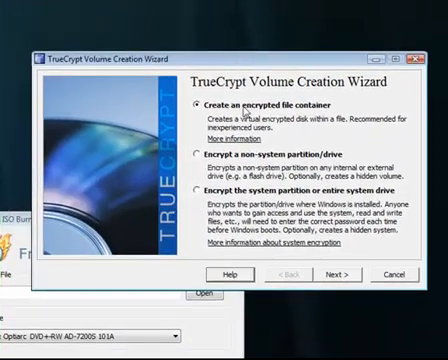
Choose 'Encrypt the system partition or entire system drive' as the volume type.
left_click(198, 191)
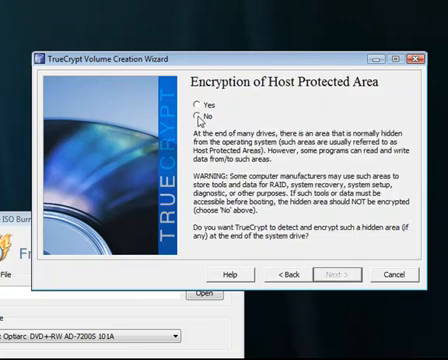
Answer No to encrypting the Host Protected Area.
left_click(196, 120)
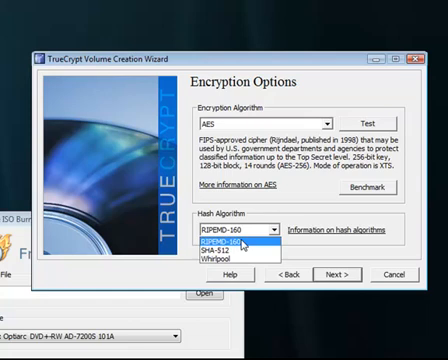
Keep AES encryption and select RIPEMD-160 as the hash algorithm.
left_click(235, 243)
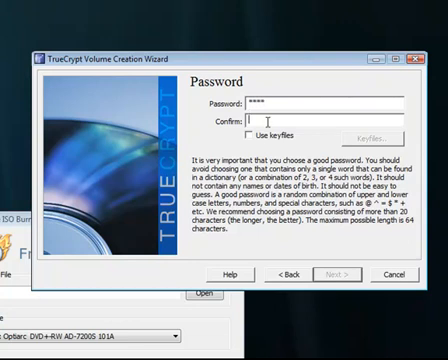
Enter the system encryption password in the Password and Confirm fields.
type("****")
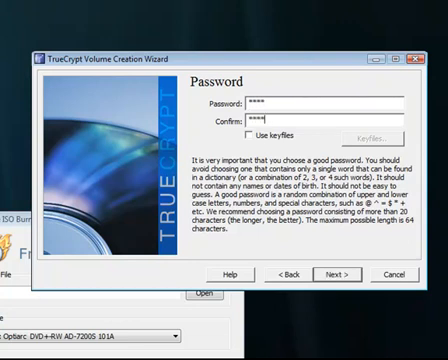
mouse_move(340, 235)
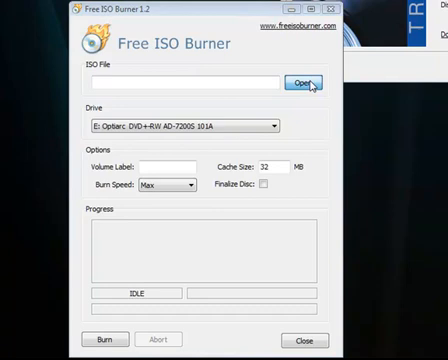
Load TrueCrypt Rescue Disk.iso, label the disc 'fixer', and start the burn.
left_click(302, 82)
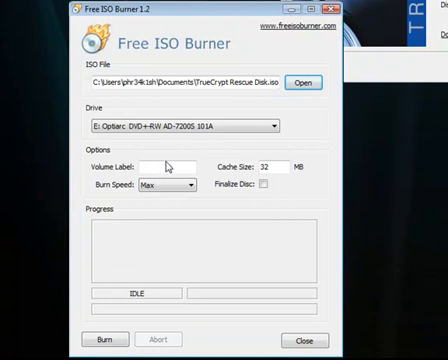
type("f")
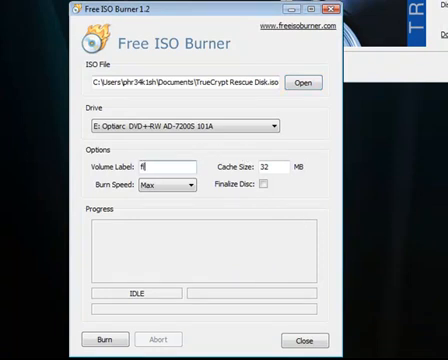
type("ixer")
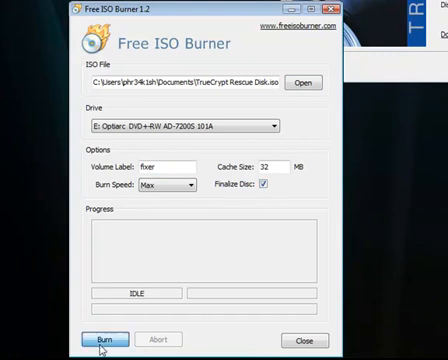
left_click(101, 339)
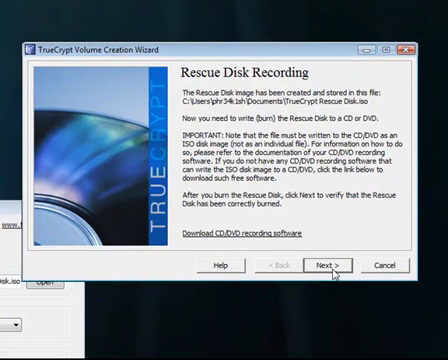
Verify the burned rescue disk and continue on to the Wipe Mode step.
left_click(328, 265)
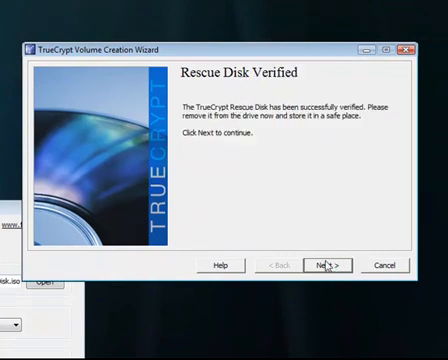
left_click(329, 265)
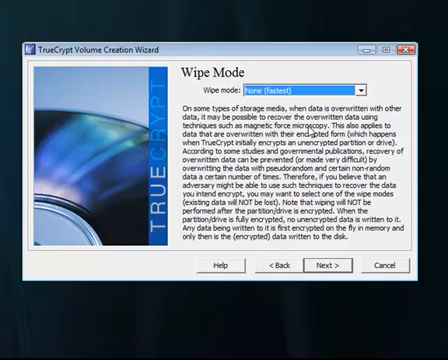
Accept wipe mode None (fastest) and advance to the System Encryption Pretest.
left_click(328, 265)
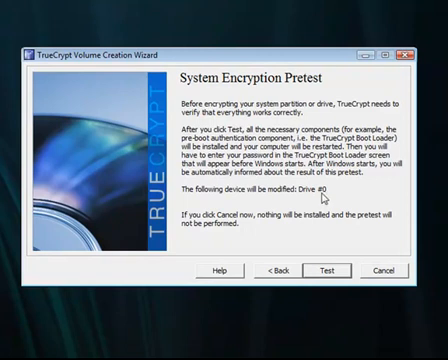
mouse_move(252, 257)
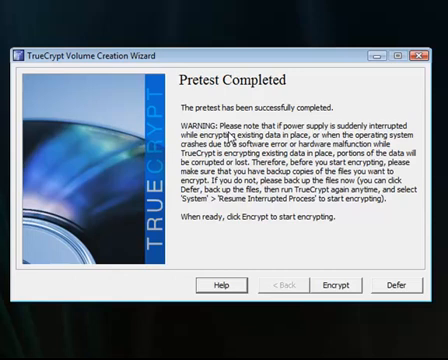
mouse_move(287, 158)
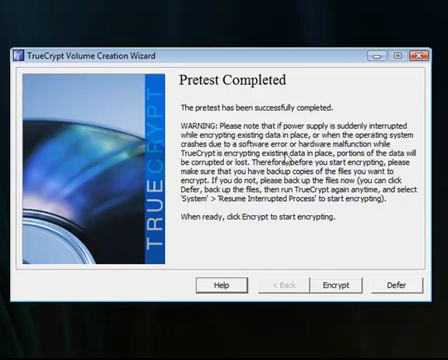
mouse_move(301, 182)
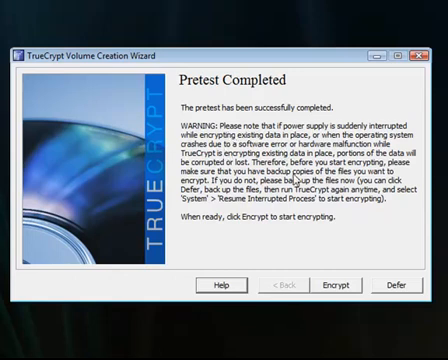
mouse_move(296, 178)
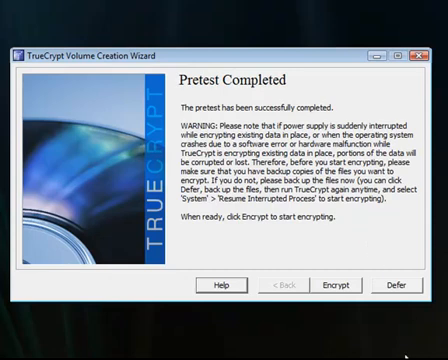